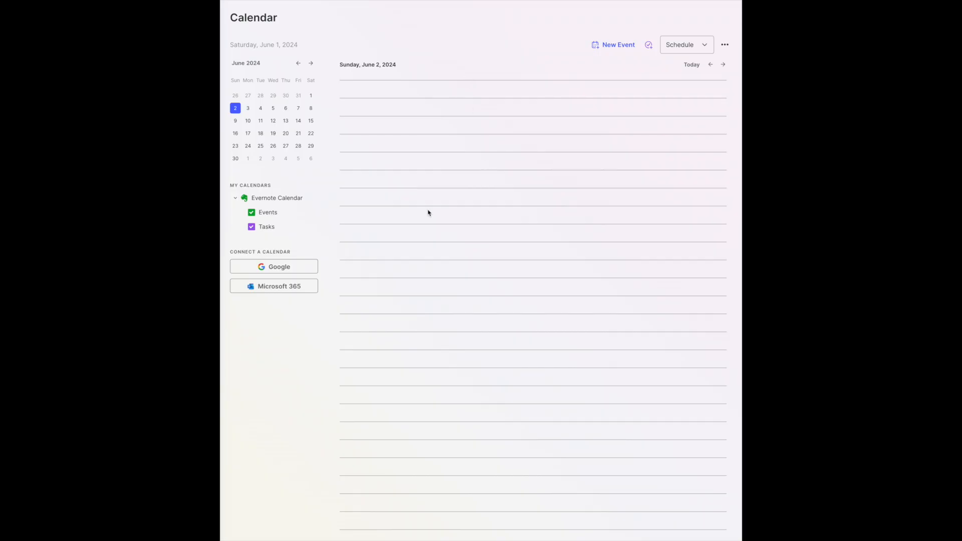
pyautogui.moveTo(494, 243)
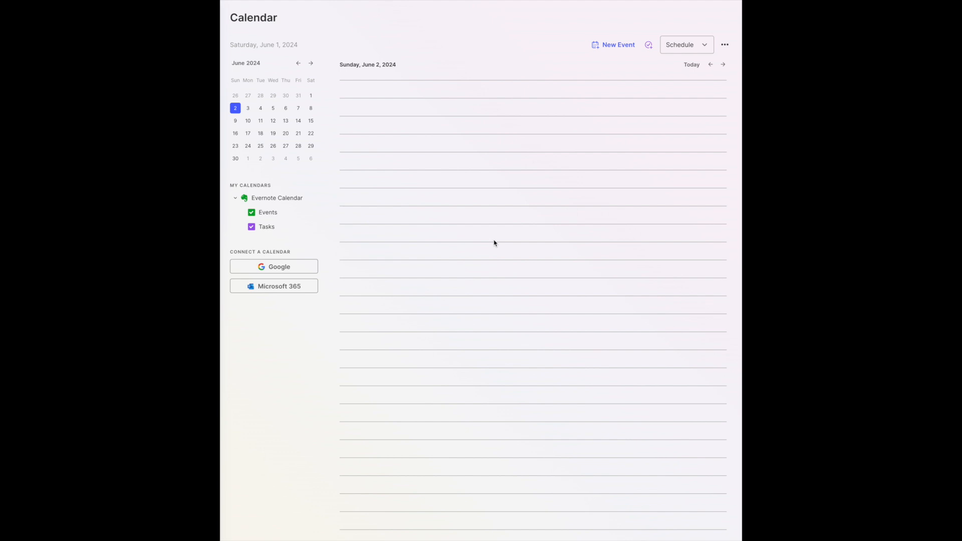
pyautogui.moveTo(434, 112)
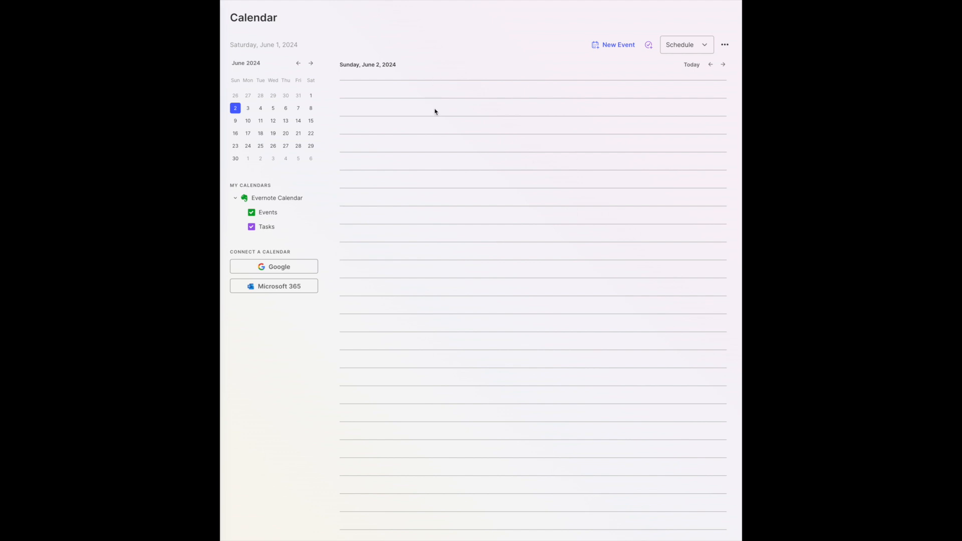
pyautogui.moveTo(709, 52)
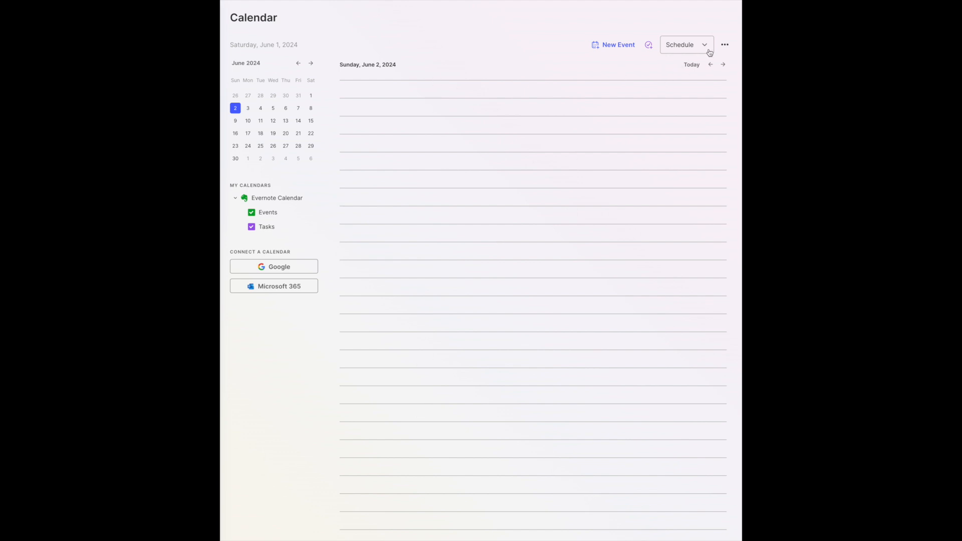
# Switch the calendar through the day, week and month layouts.
pyautogui.click(686, 44)
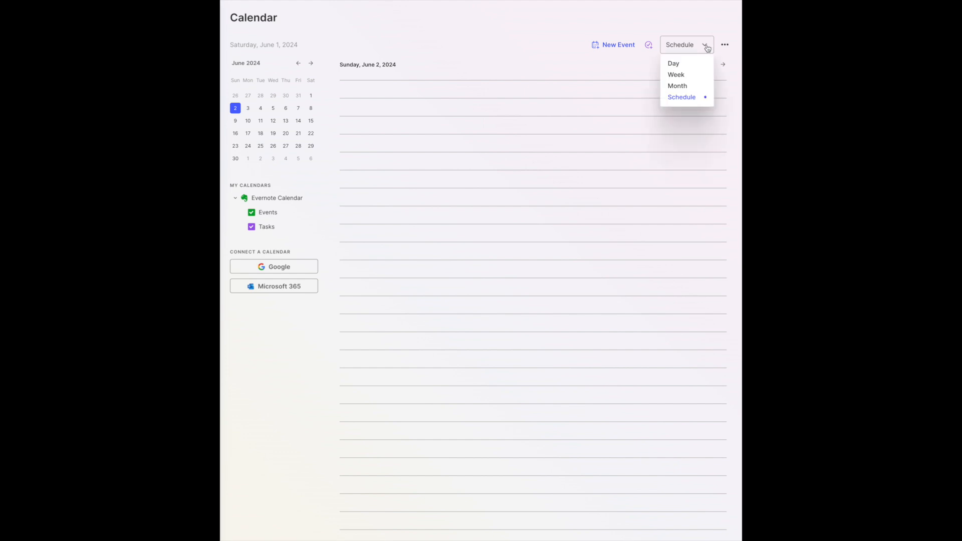
pyautogui.click(673, 63)
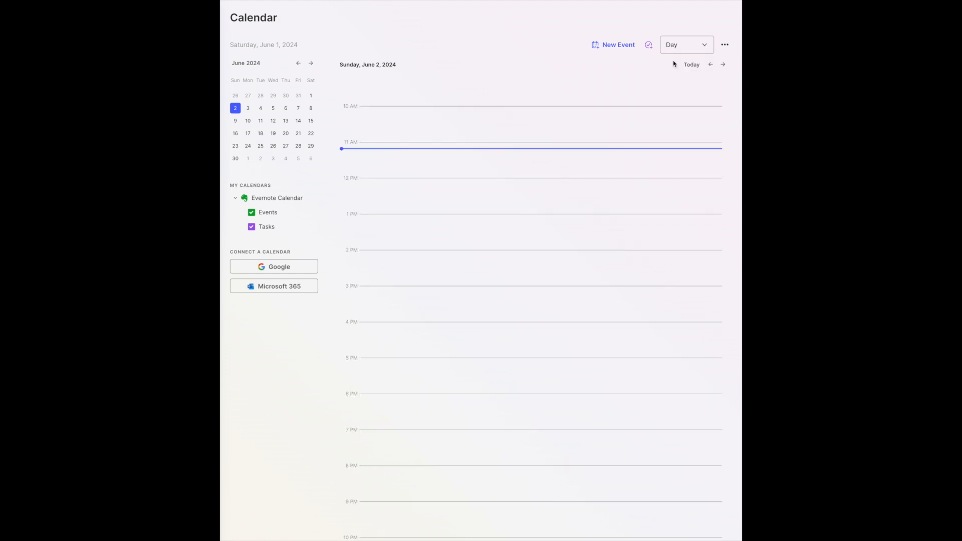
pyautogui.click(686, 44)
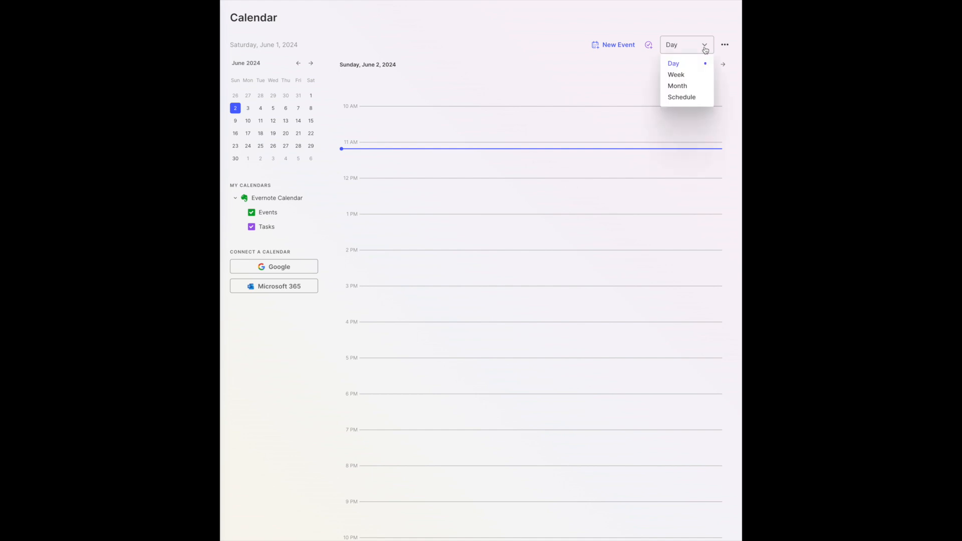
pyautogui.click(676, 74)
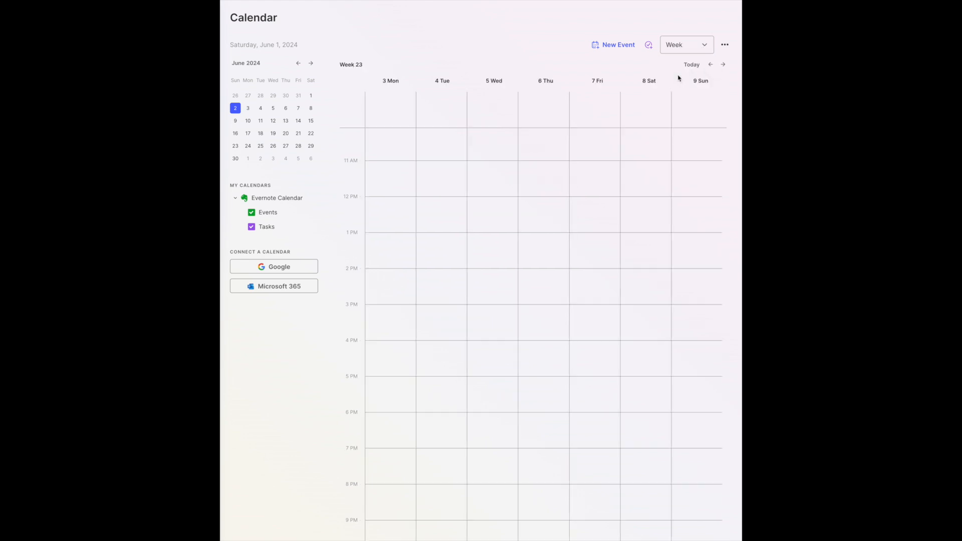
pyautogui.click(685, 44)
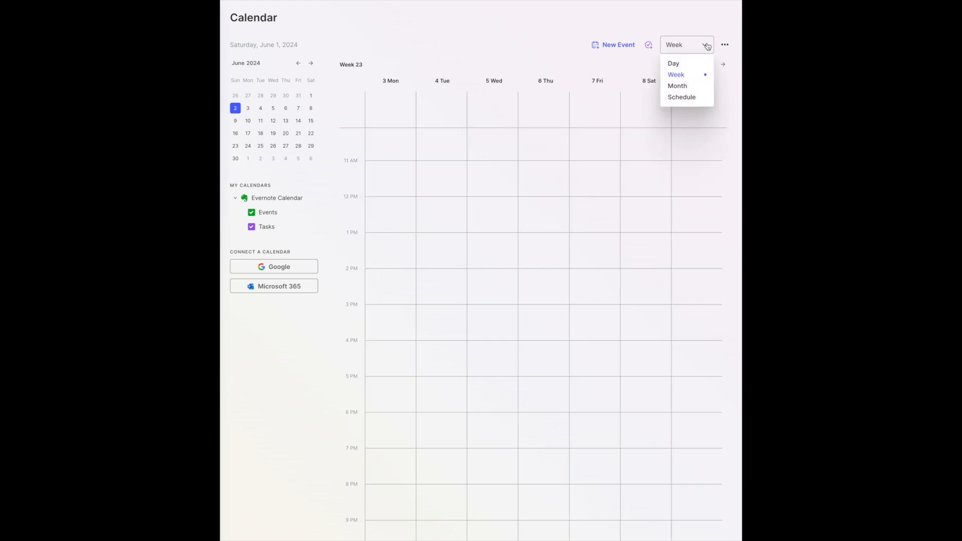
pyautogui.click(677, 86)
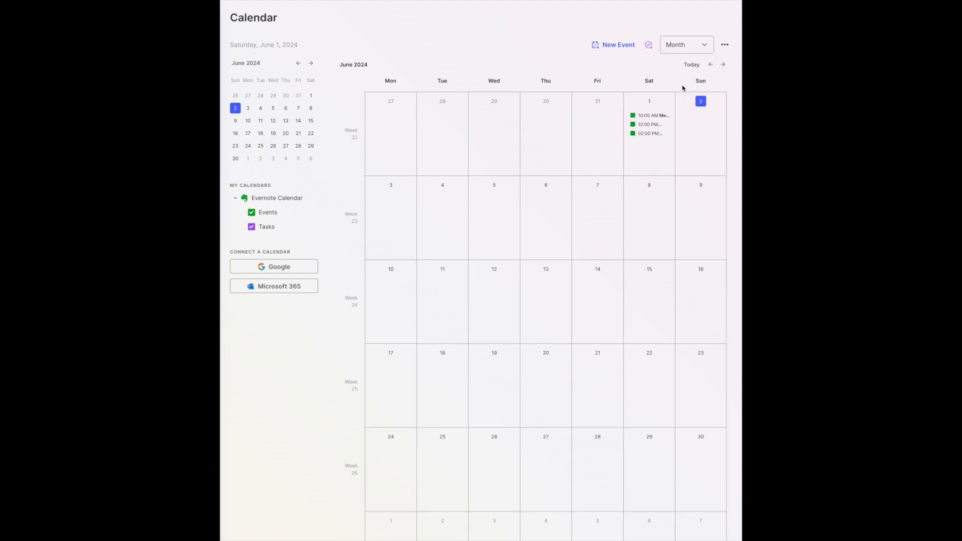
# Return to the schedule layout and start a new calendar event.
pyautogui.click(686, 44)
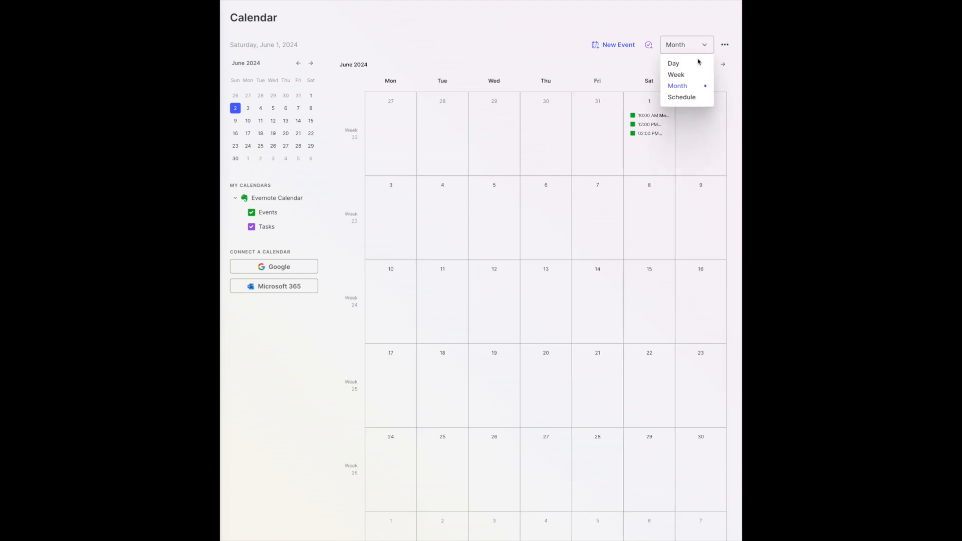
pyautogui.click(681, 97)
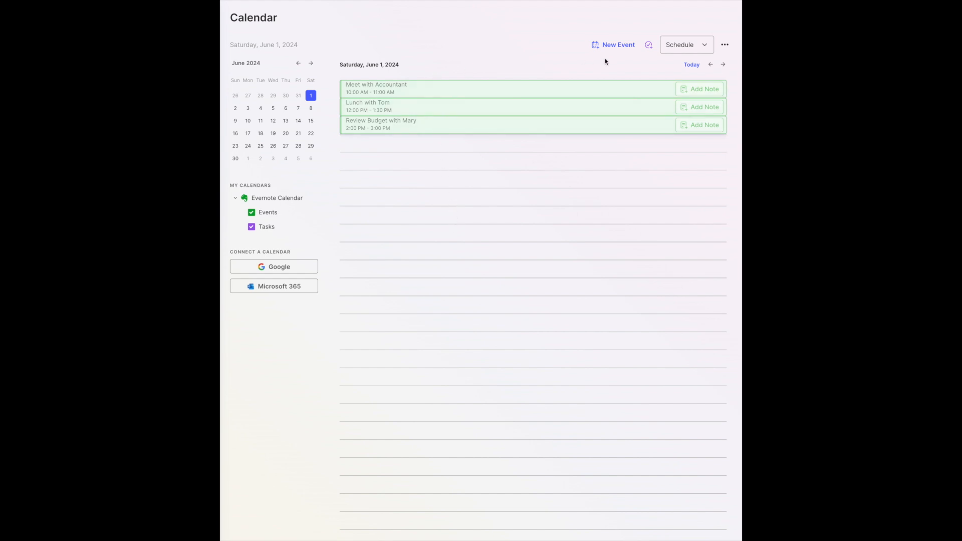
pyautogui.moveTo(401, 90)
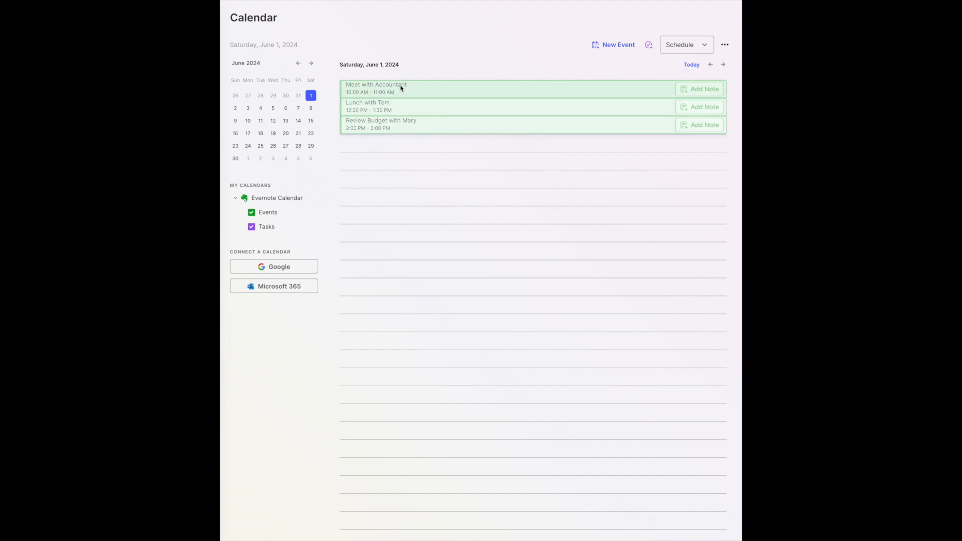
pyautogui.moveTo(399, 174)
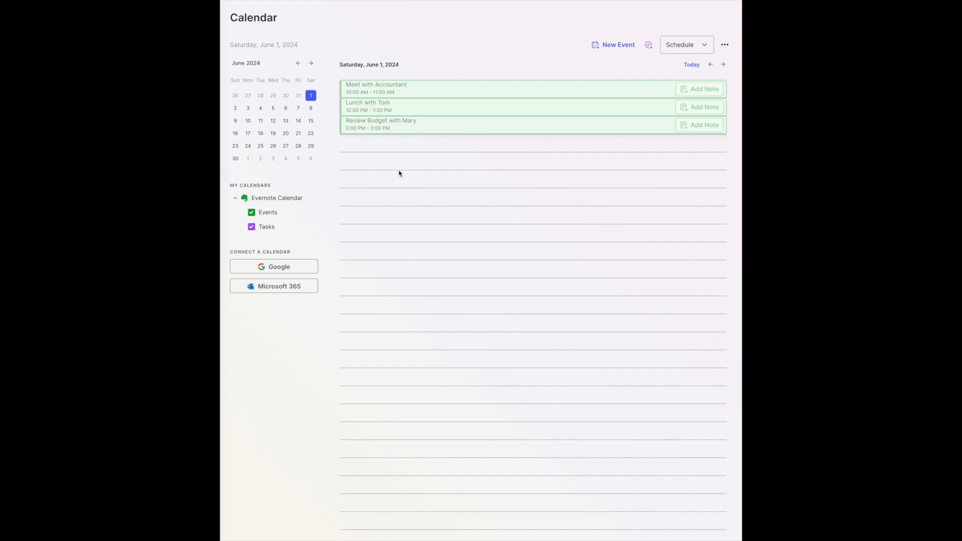
pyautogui.moveTo(459, 326)
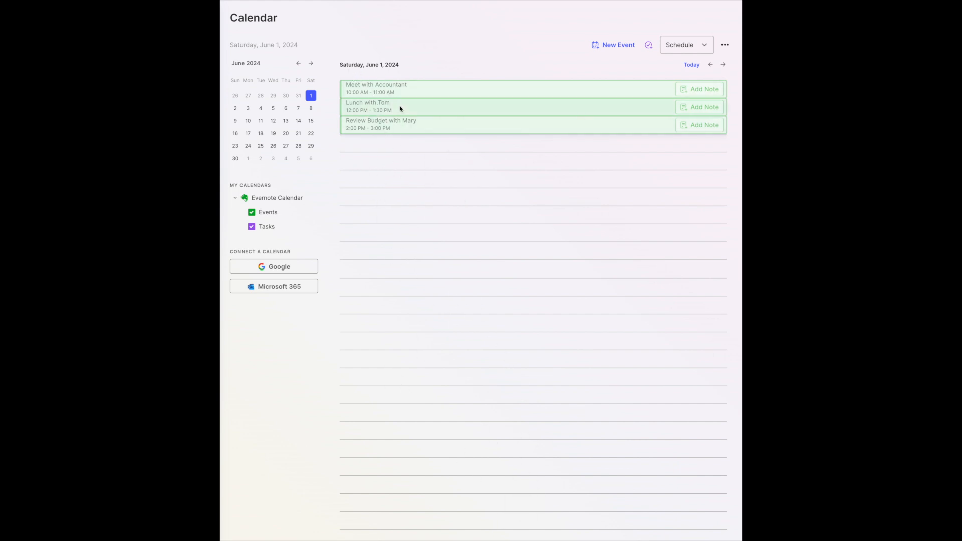
pyautogui.moveTo(418, 164)
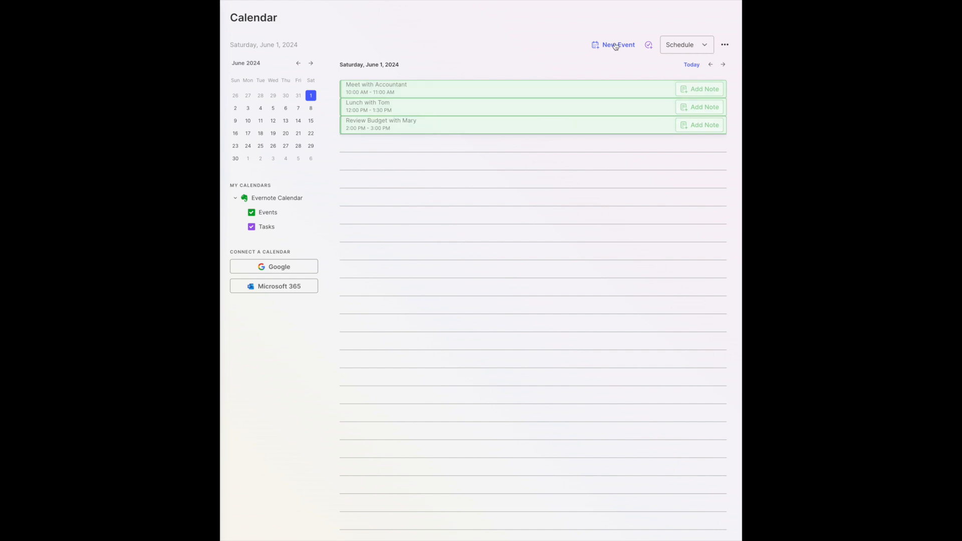
pyautogui.click(618, 44)
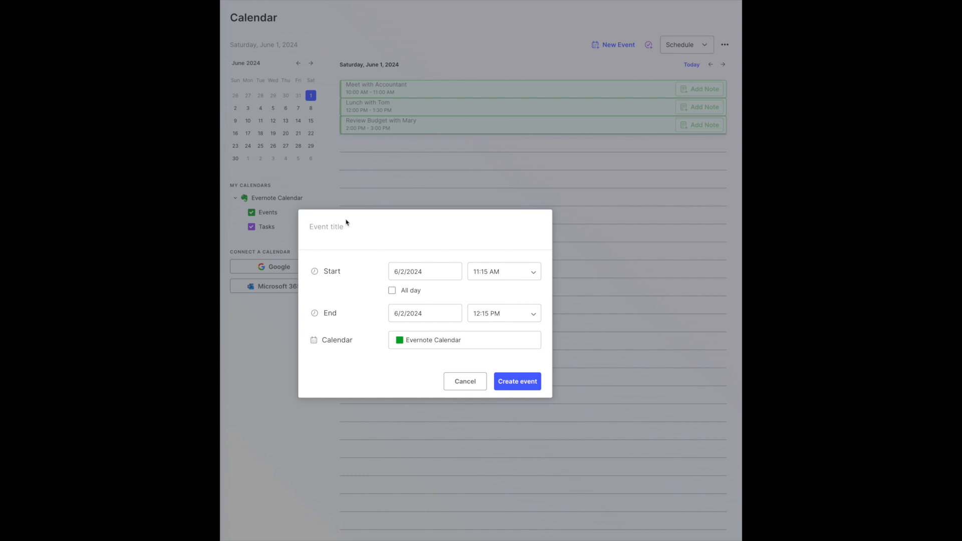
# Title the event 'Get Gas For Car', set its date to June 4, and save it.
pyautogui.write('Get')
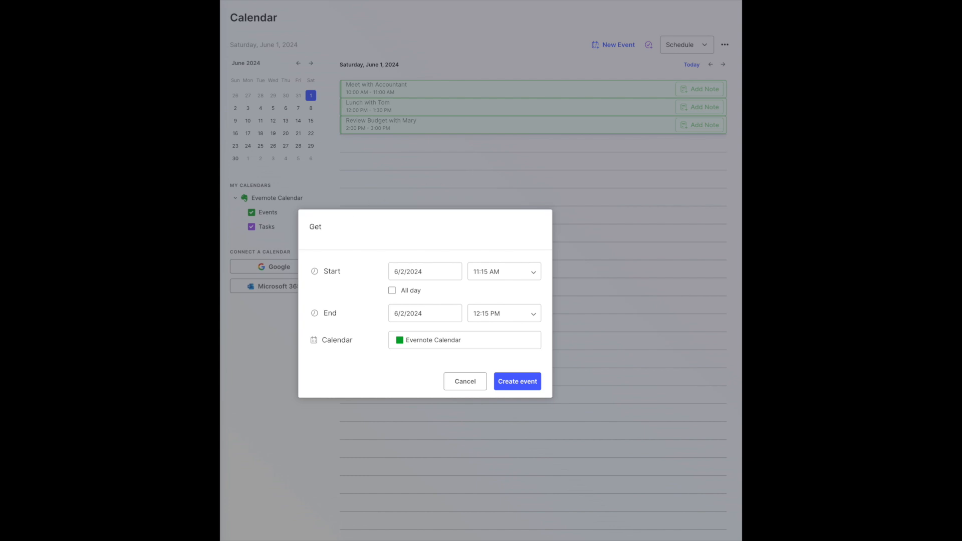
pyautogui.write('Gas For G')
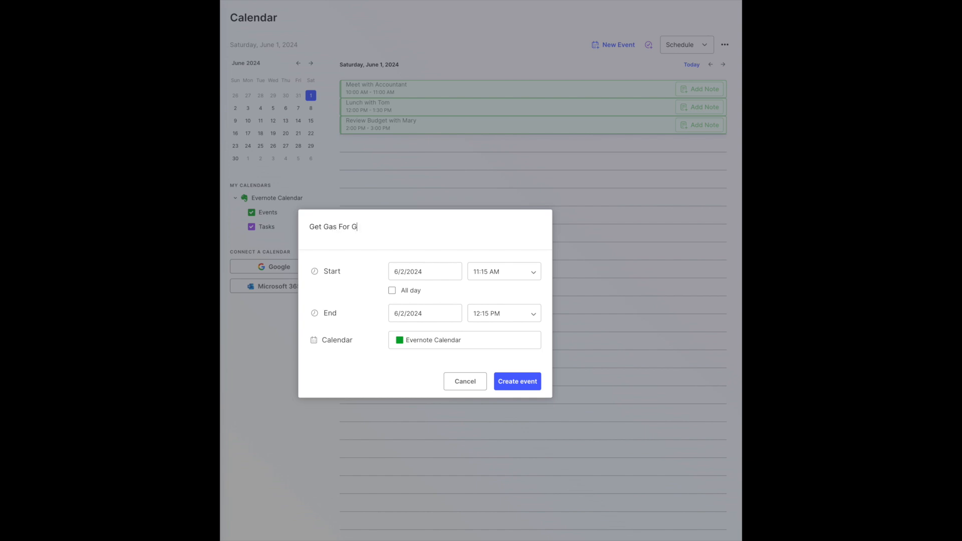
pyautogui.press('Backspace')
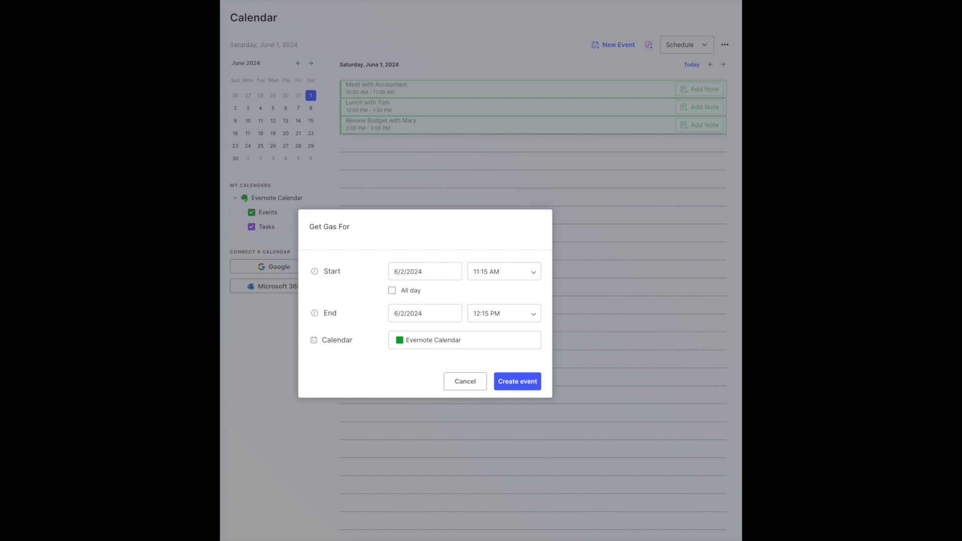
pyautogui.write('Car')
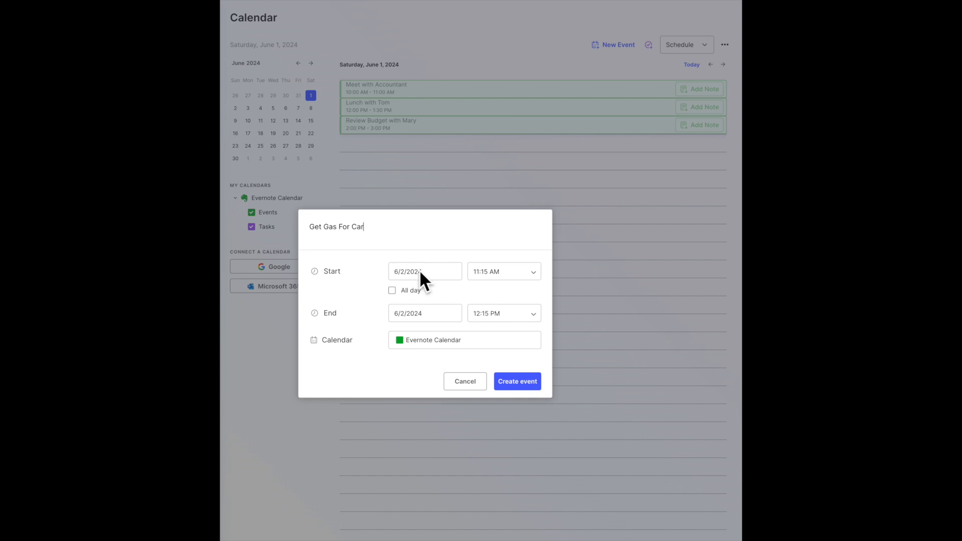
pyautogui.click(424, 271)
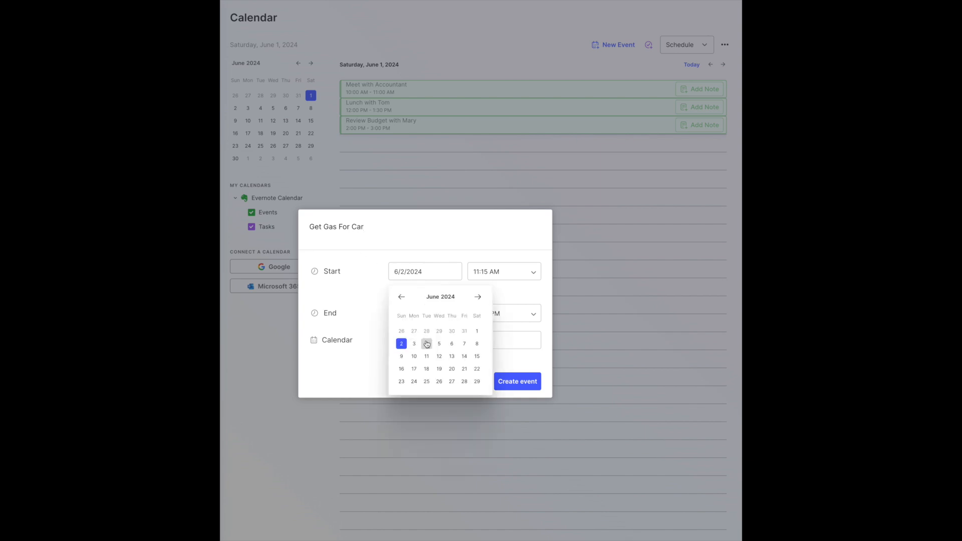
pyautogui.click(439, 344)
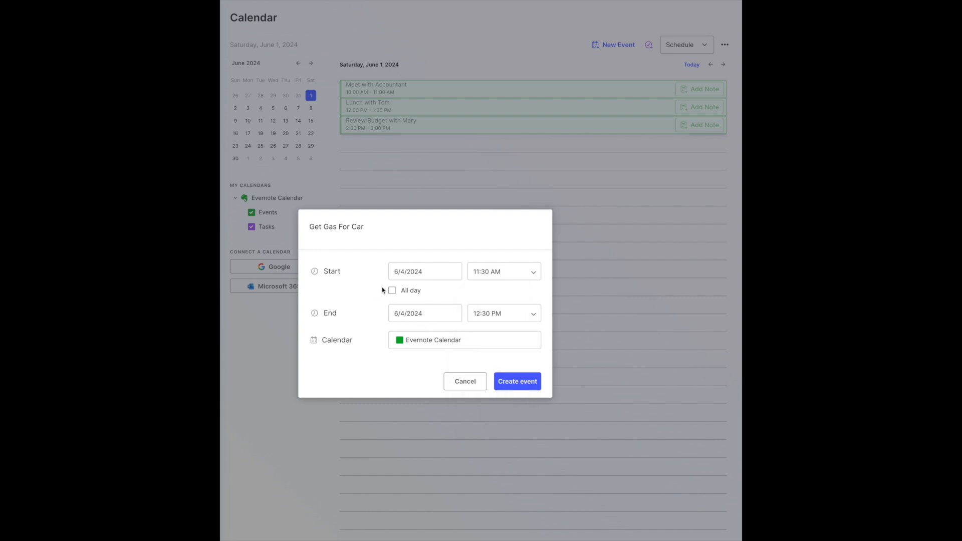
pyautogui.moveTo(428, 315)
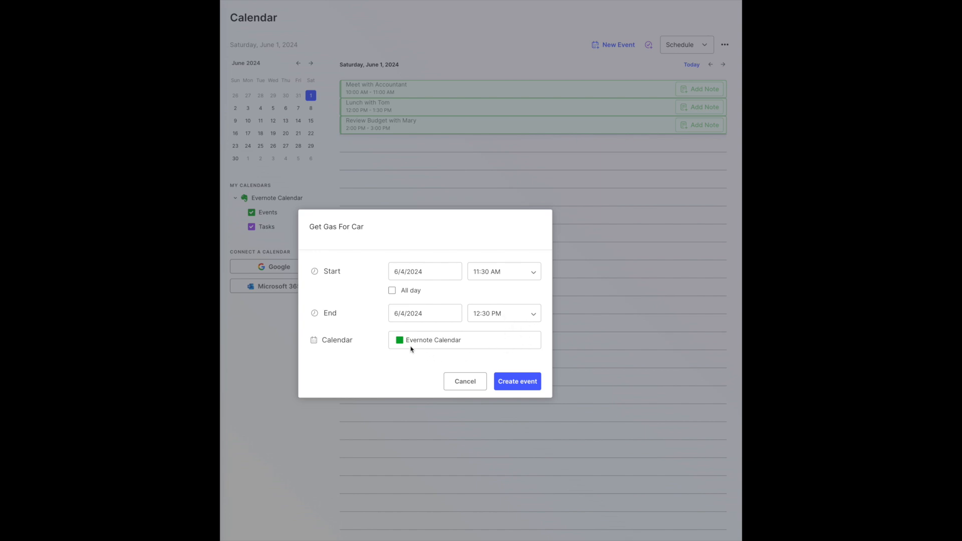
pyautogui.moveTo(430, 345)
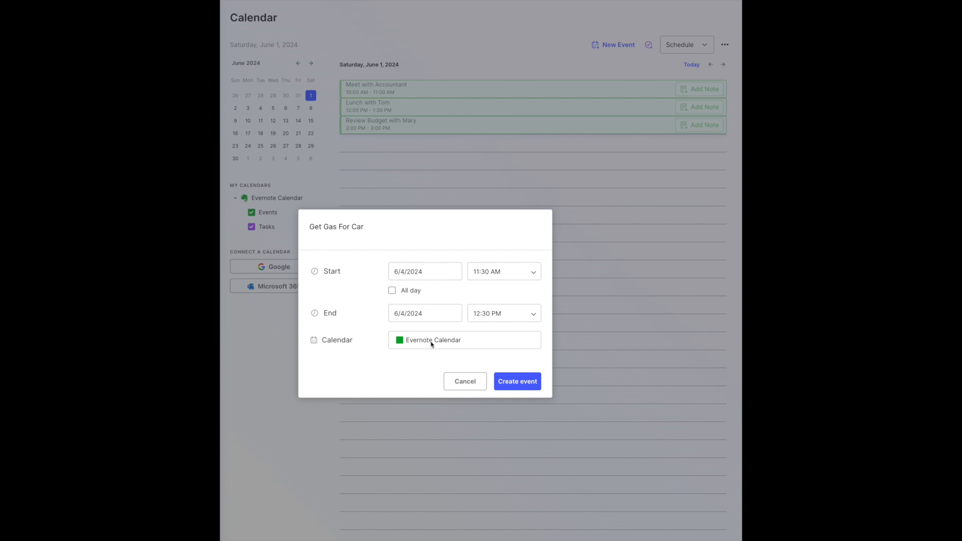
pyautogui.click(516, 381)
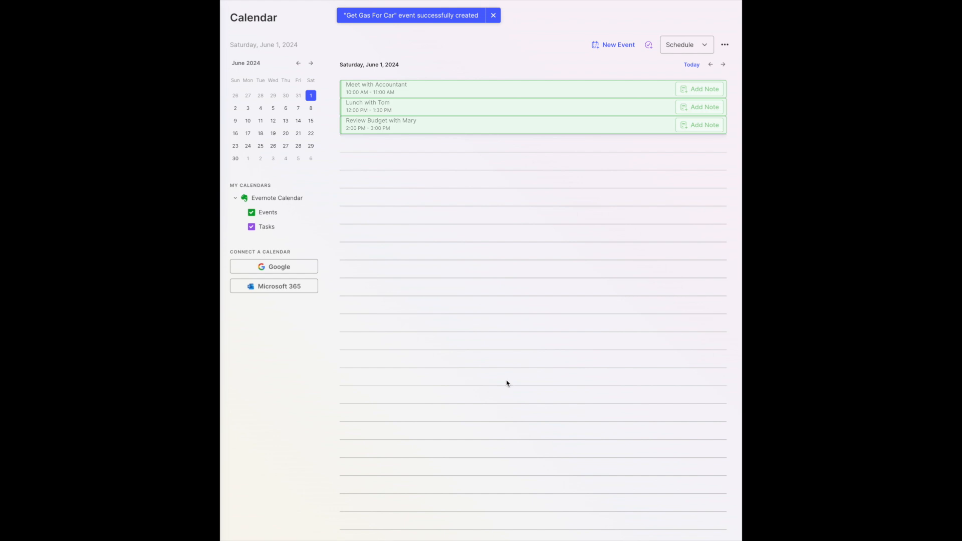
pyautogui.click(686, 44)
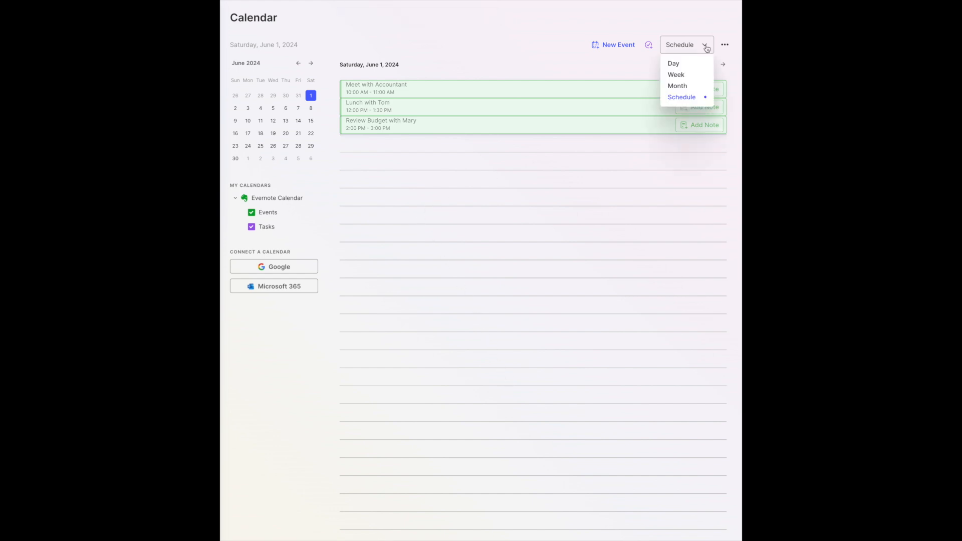
pyautogui.click(673, 63)
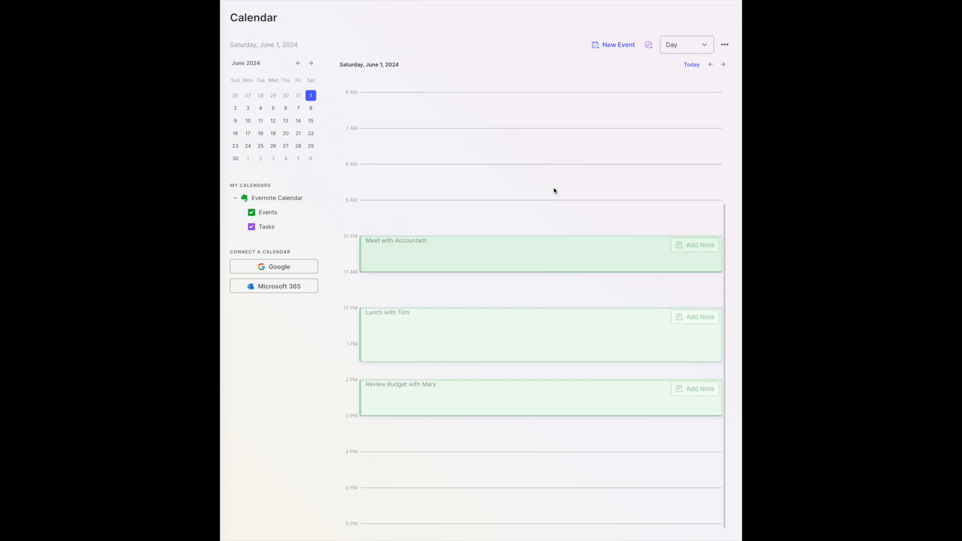
pyautogui.click(684, 44)
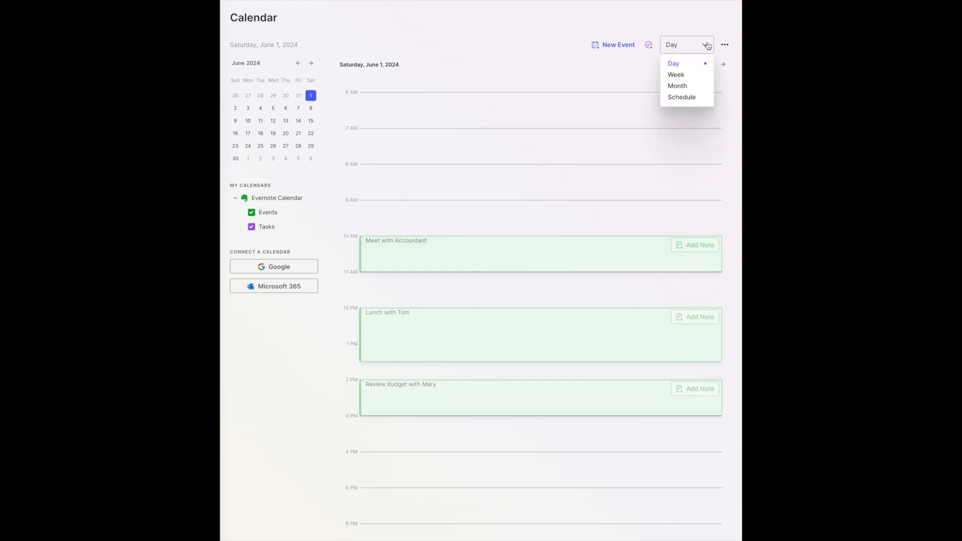
pyautogui.click(675, 75)
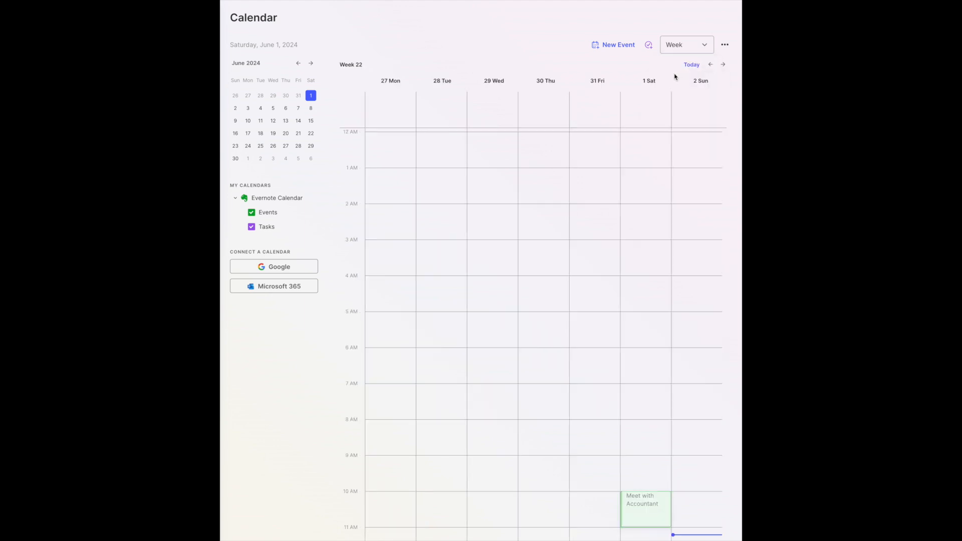
pyautogui.scroll(-3)
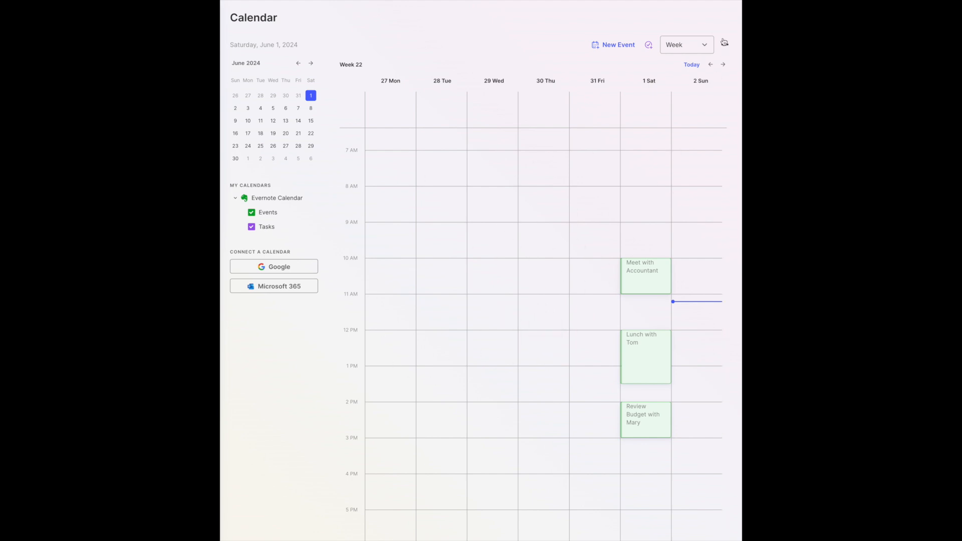
pyautogui.click(685, 44)
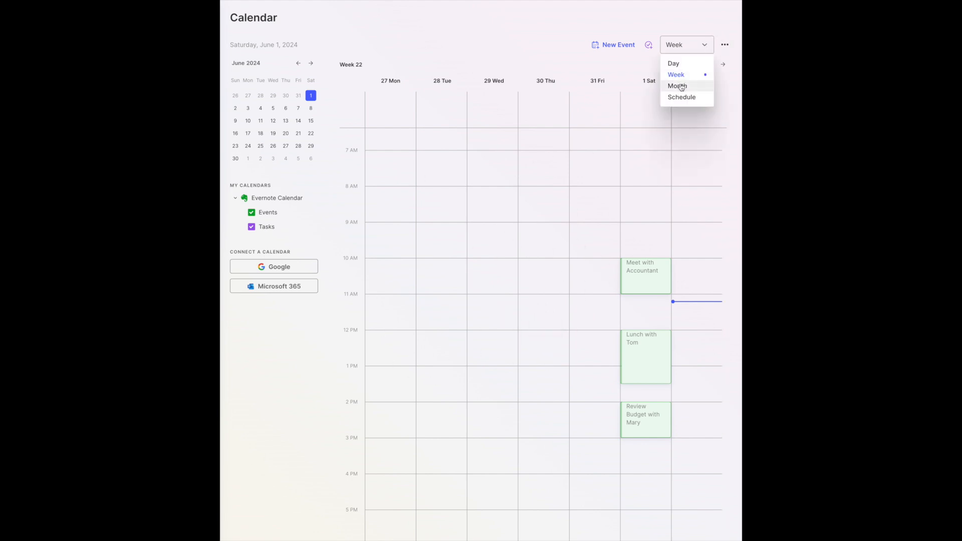
pyautogui.click(677, 85)
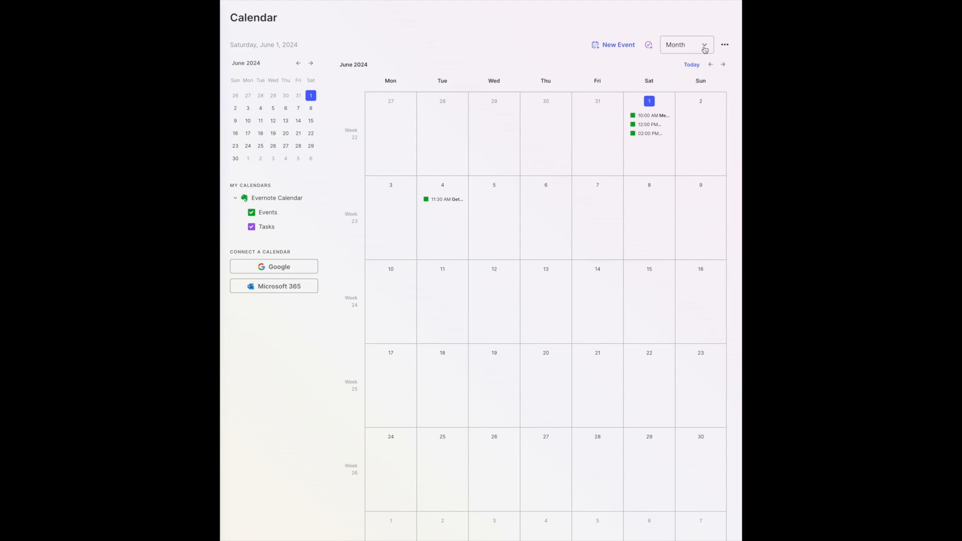
pyautogui.click(685, 44)
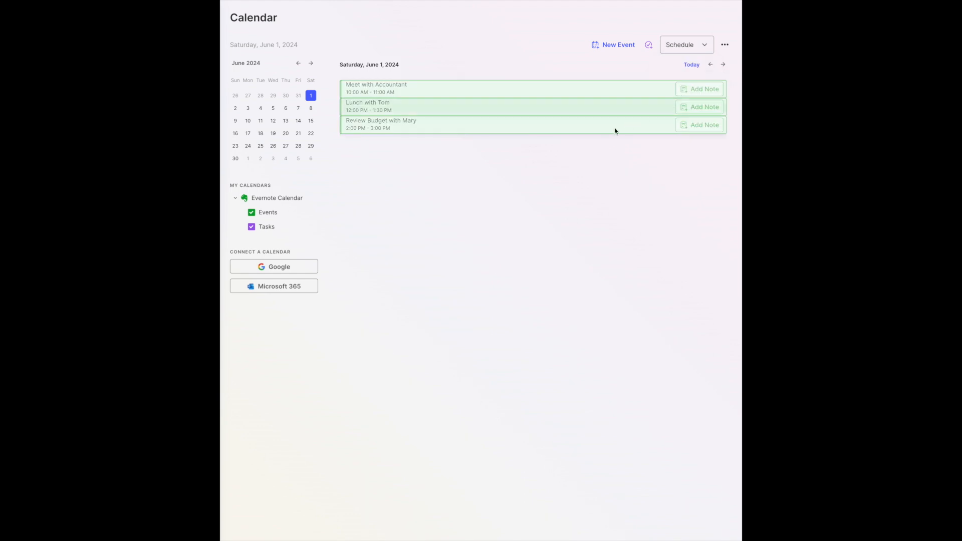
pyautogui.moveTo(499, 207)
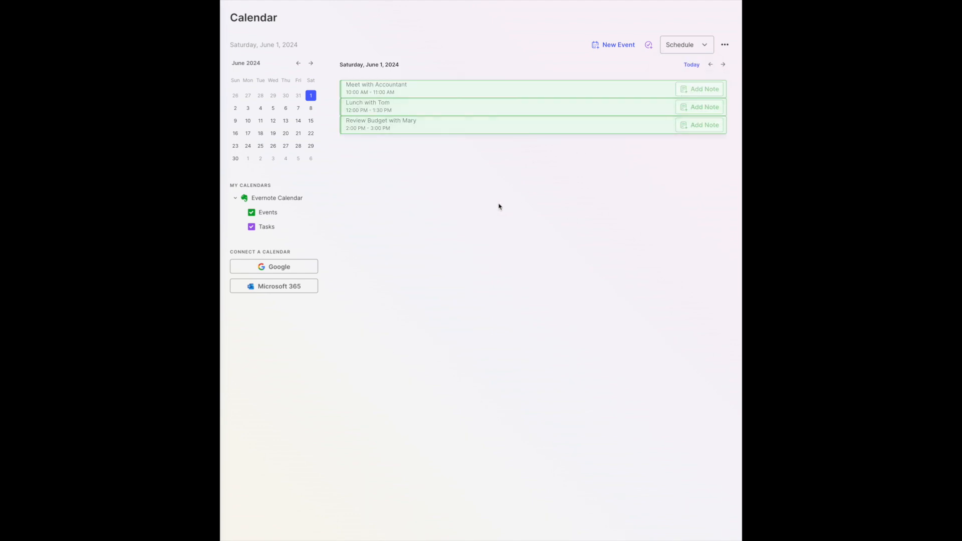